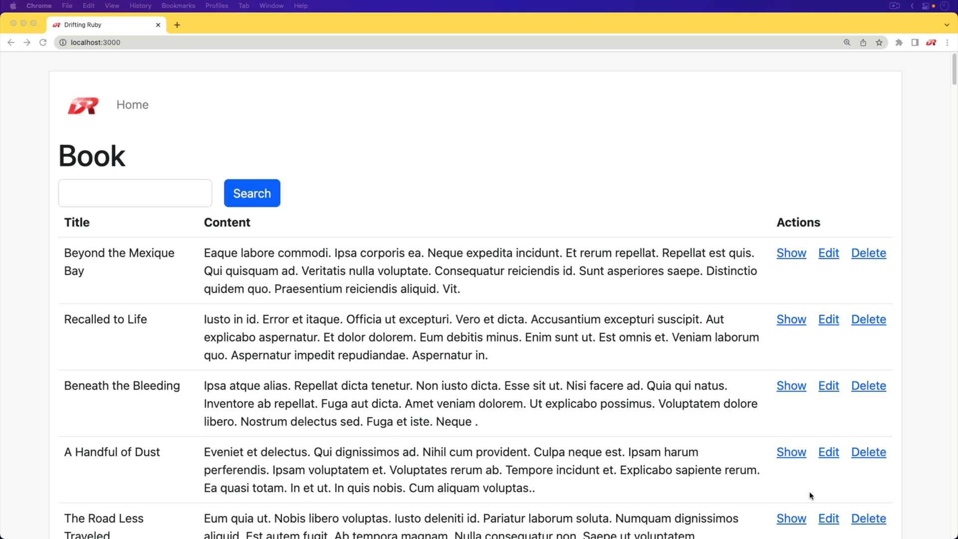
mouse_move(223, 276)
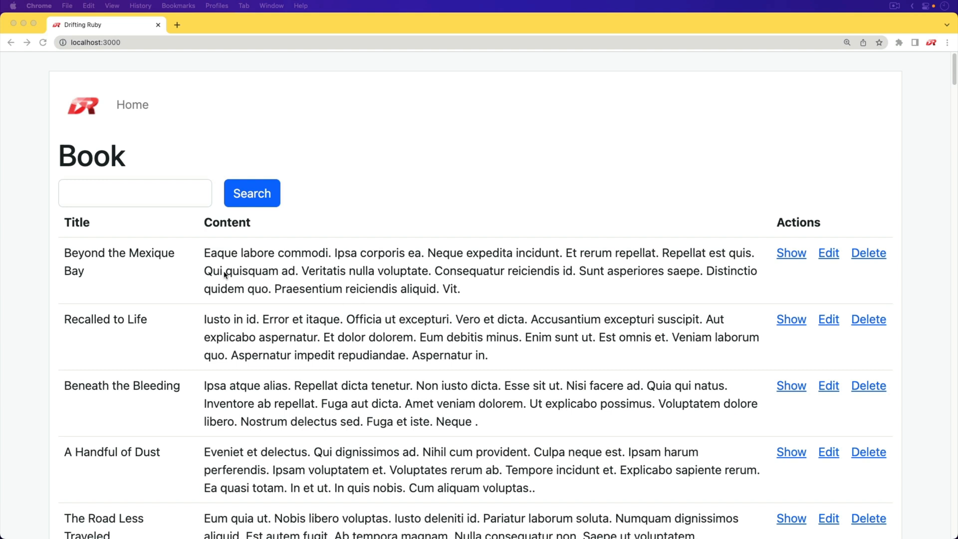
mouse_move(144, 323)
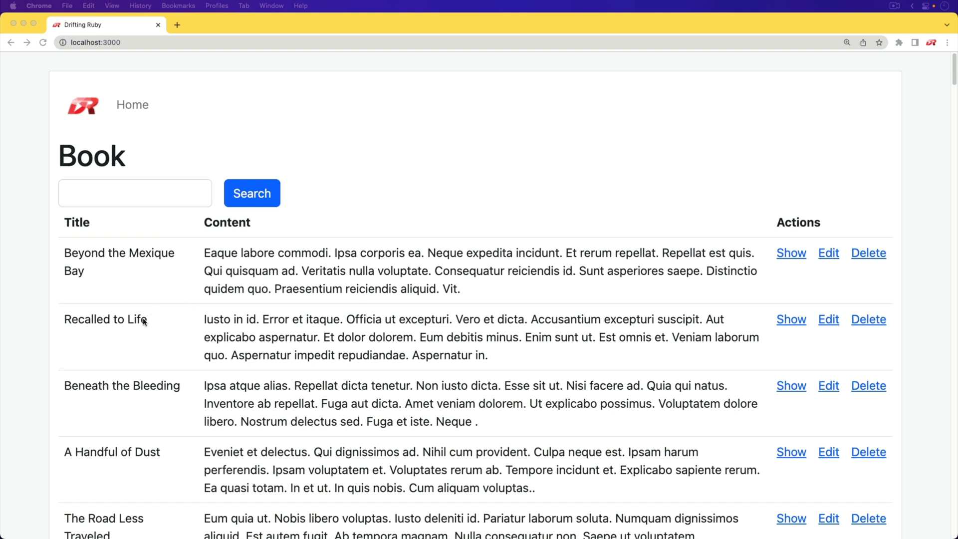
- Search the book list for 'Life', showing four highlighted 'Recalled to Life' entries
double_click(137, 319)
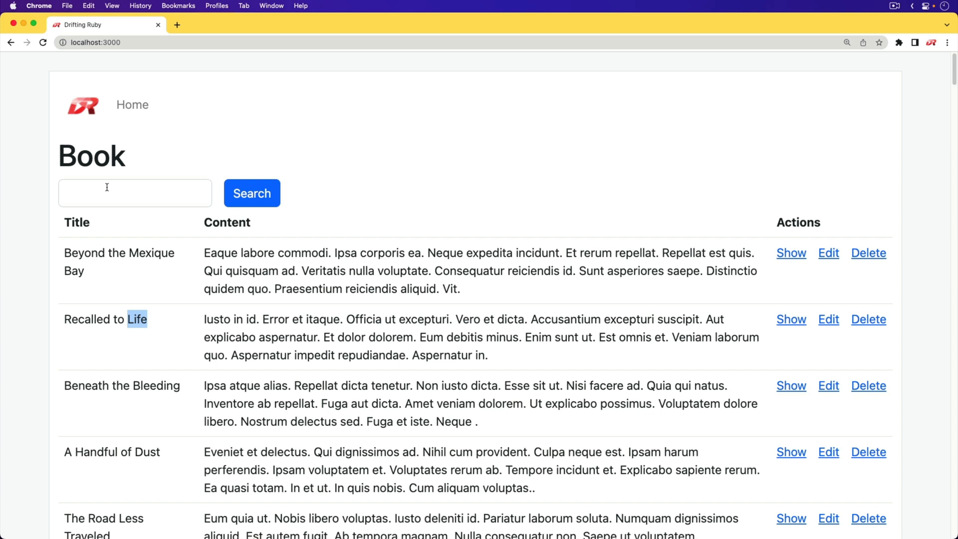
text(Life)
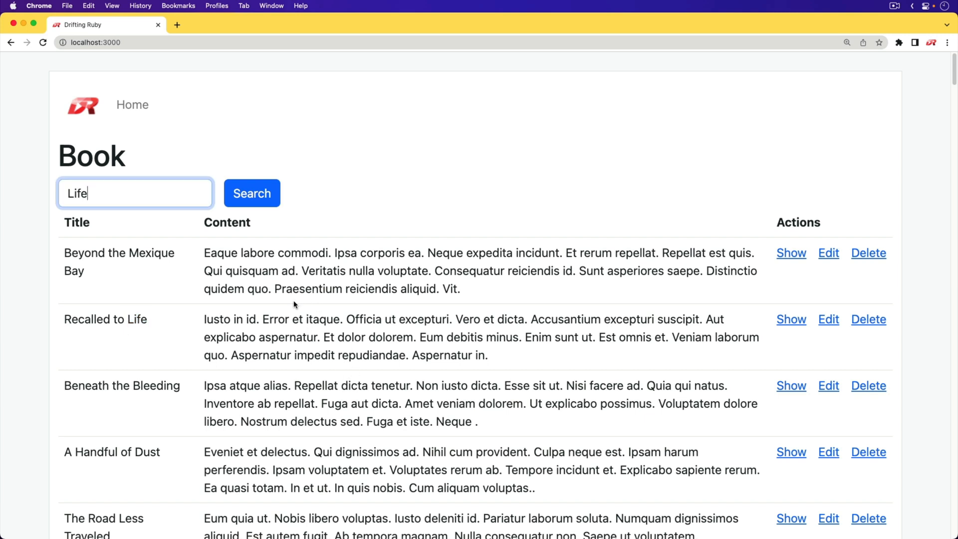
click(251, 193)
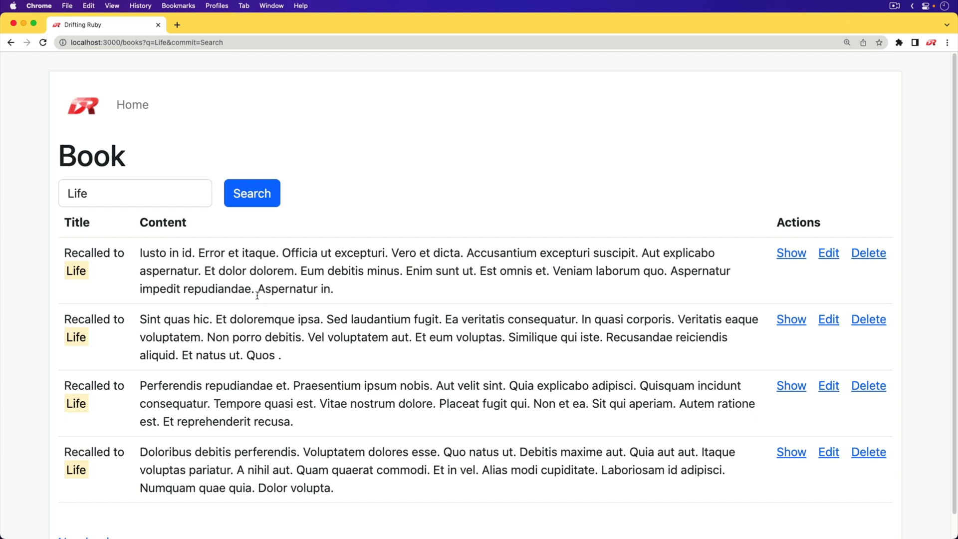
mouse_move(292, 281)
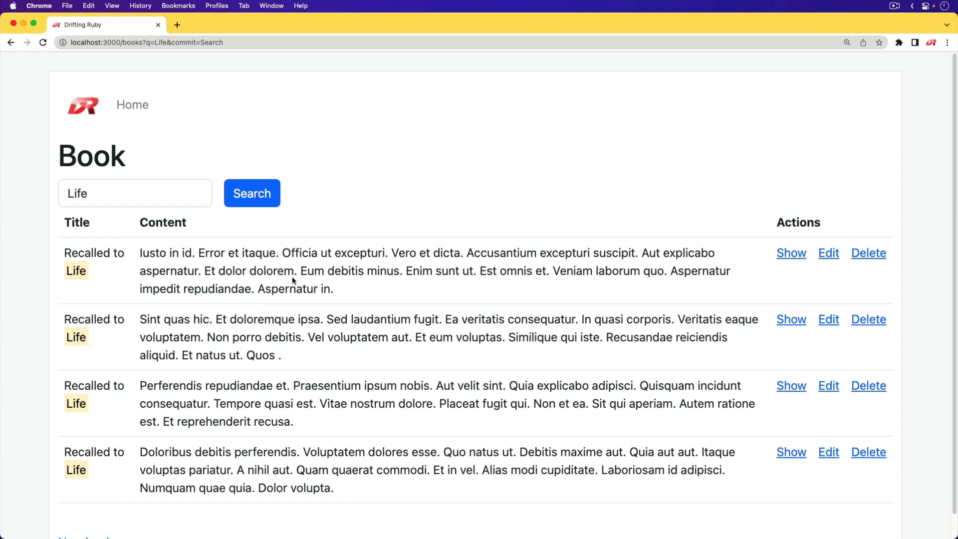
mouse_move(131, 111)
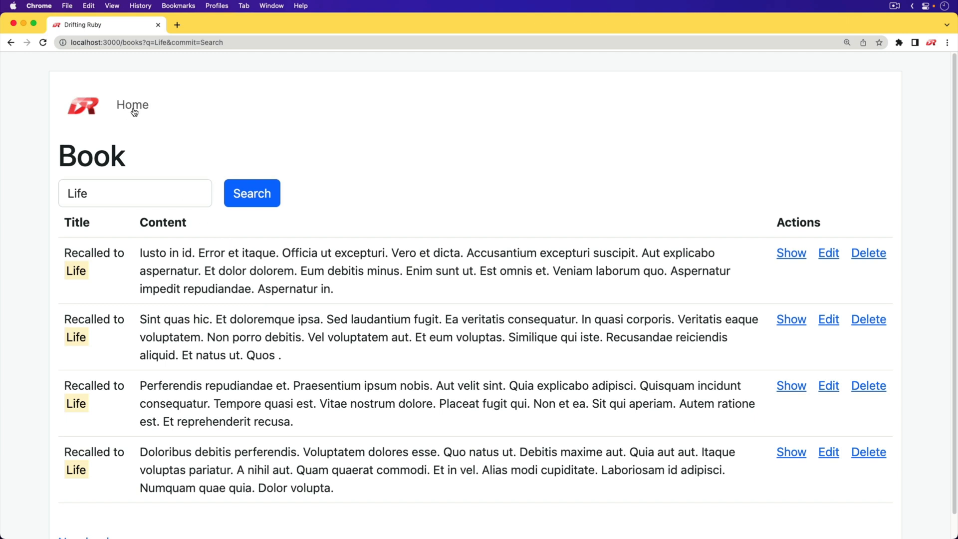
mouse_move(94, 215)
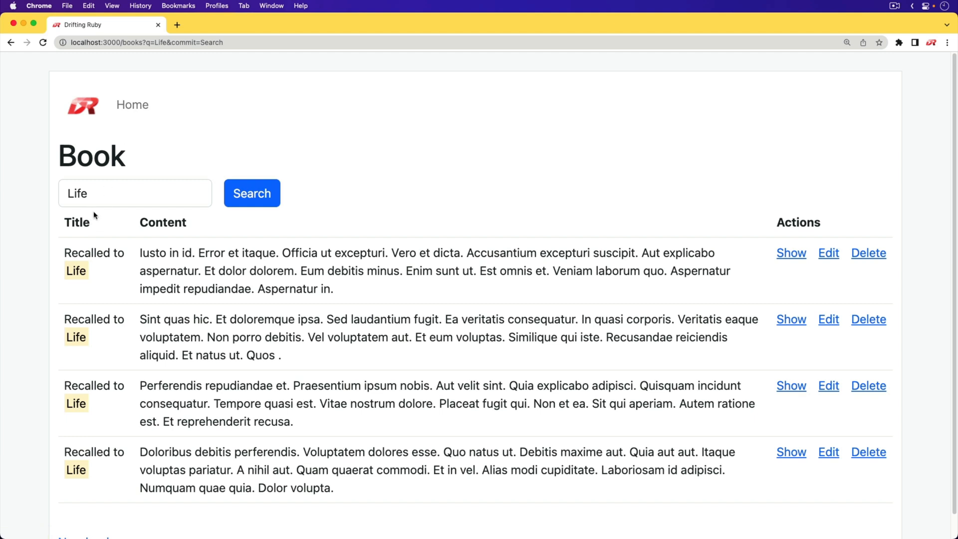
- Search for 'Recalled', then 'Recalled laudantium', highlighting both words in titles and content
click(251, 193)
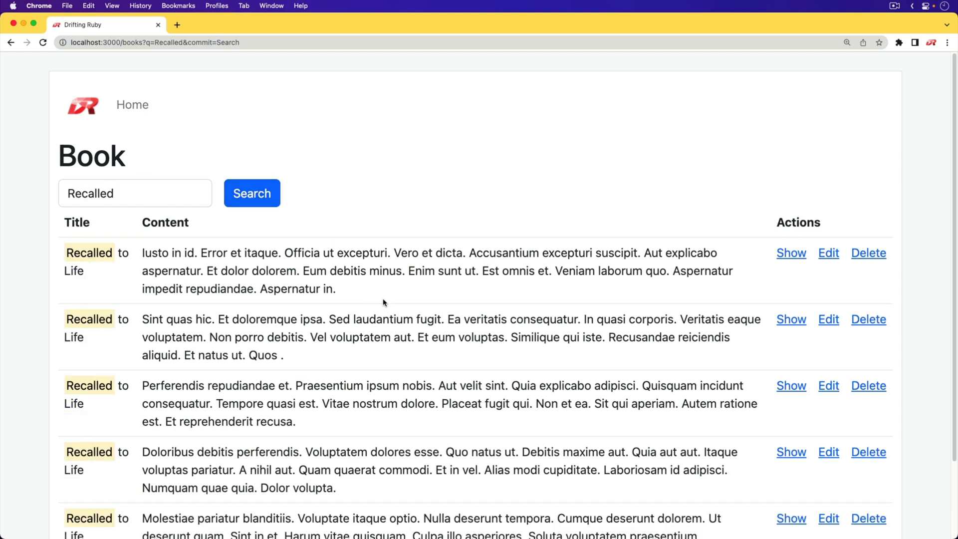
double_click(382, 319)
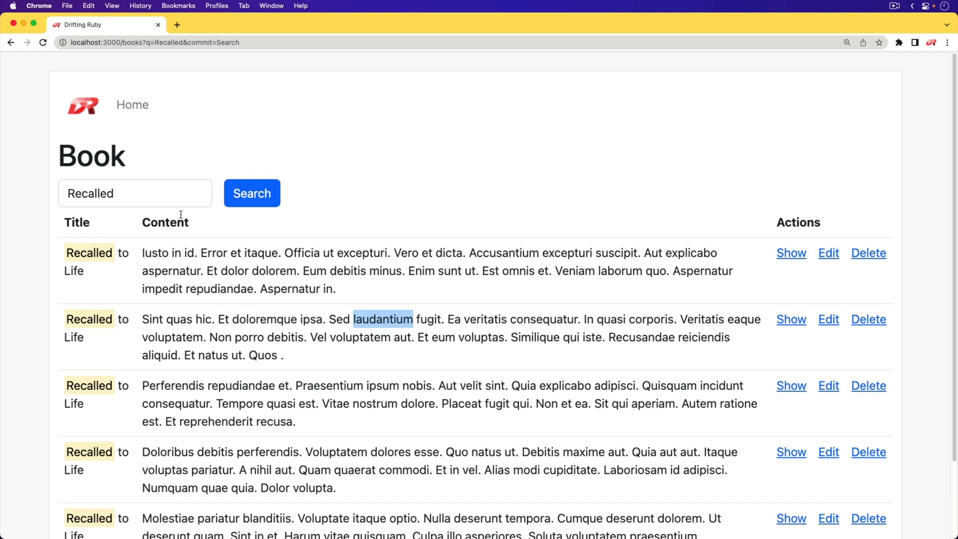
text(laudantium)
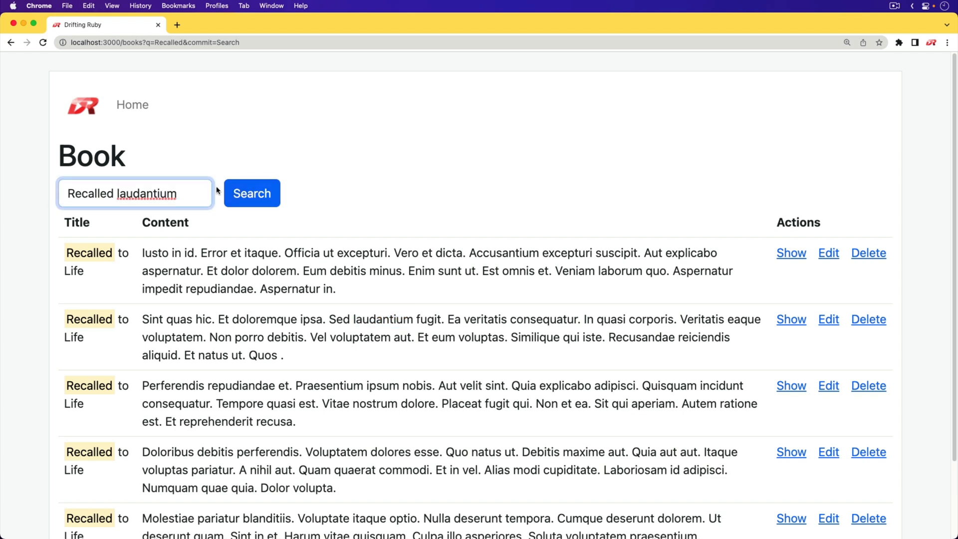
click(251, 193)
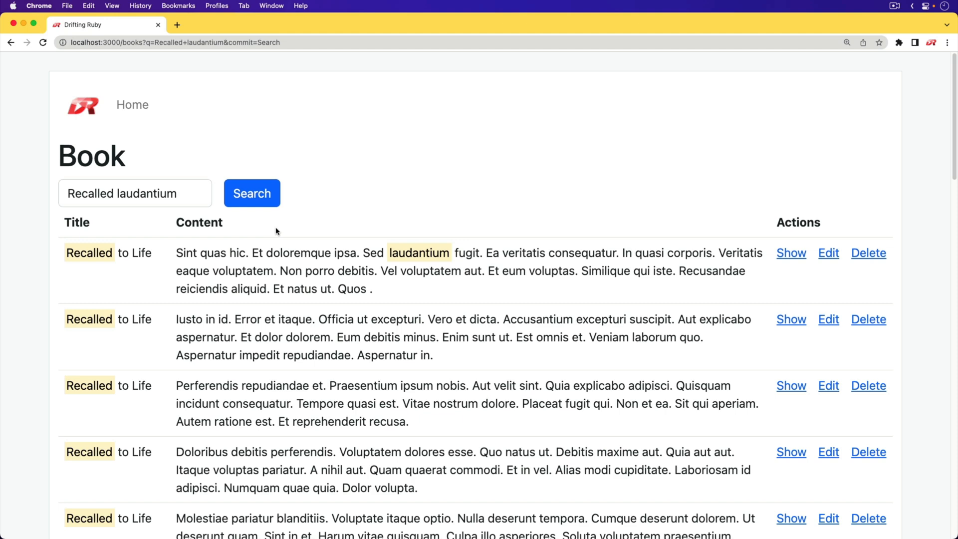
click(224, 25)
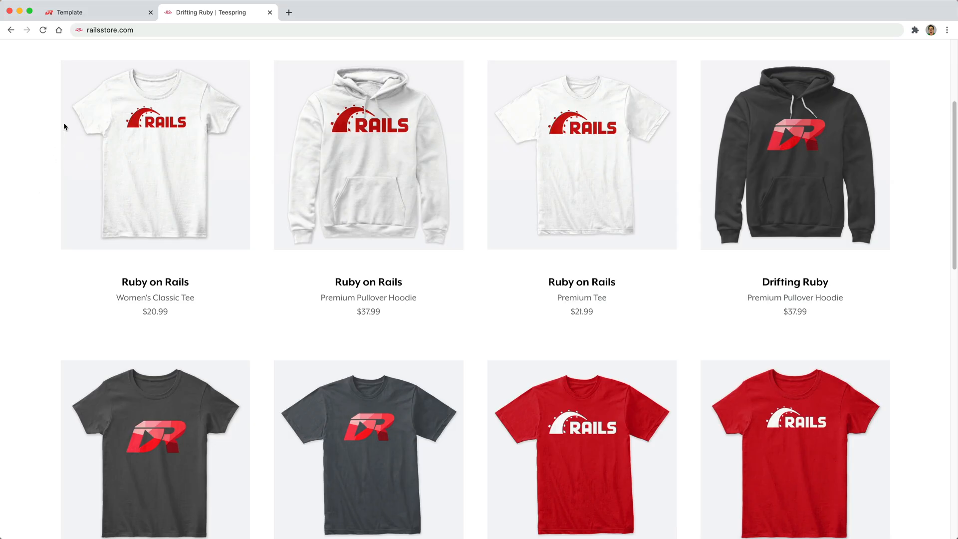
mouse_move(128, 44)
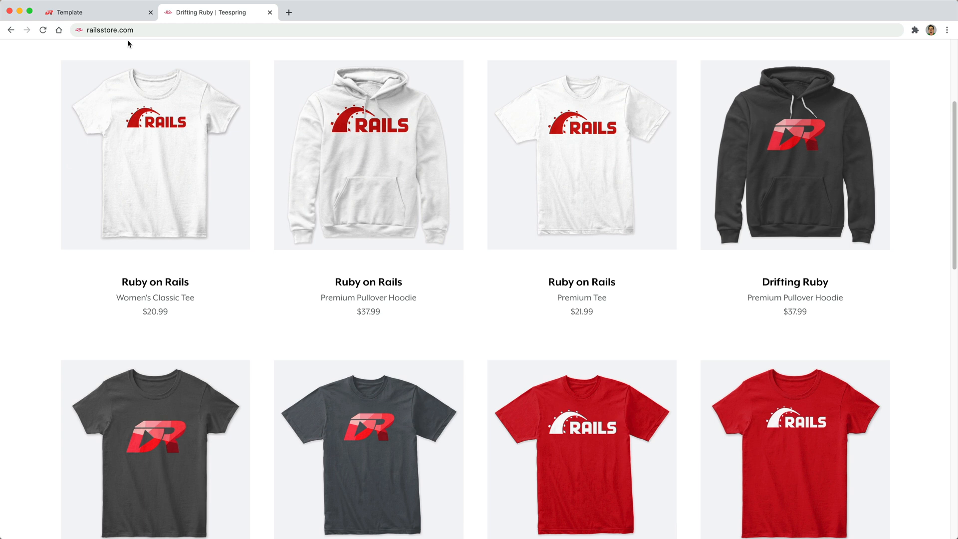